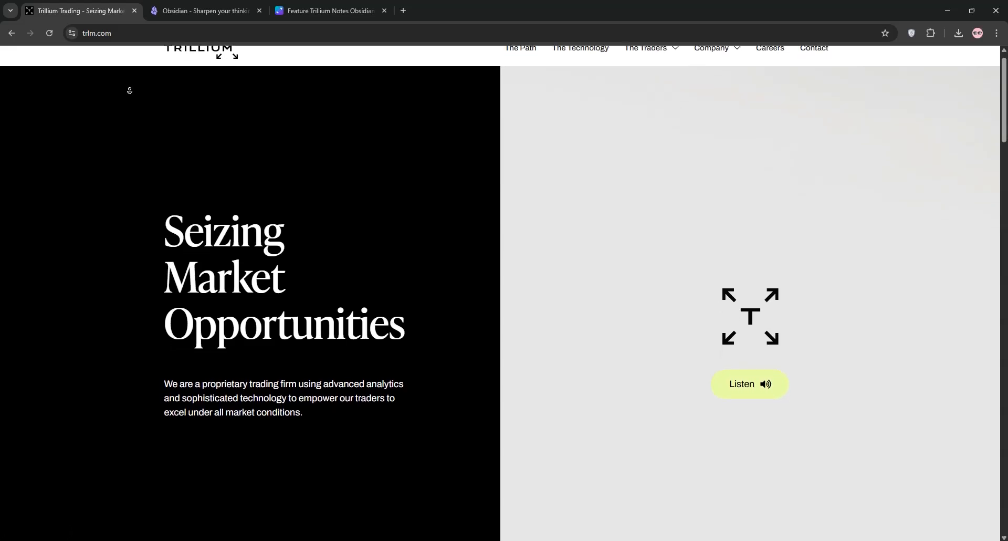
Scroll the trlm.com homepage from the technology section through trader profiles and careers to the footer.
scroll("down", 3)
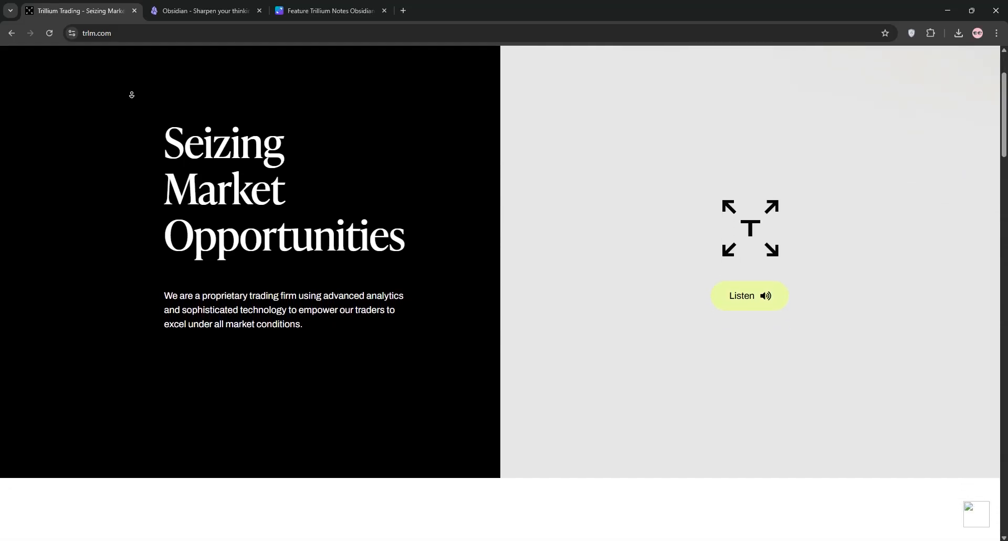
scroll("down", 3)
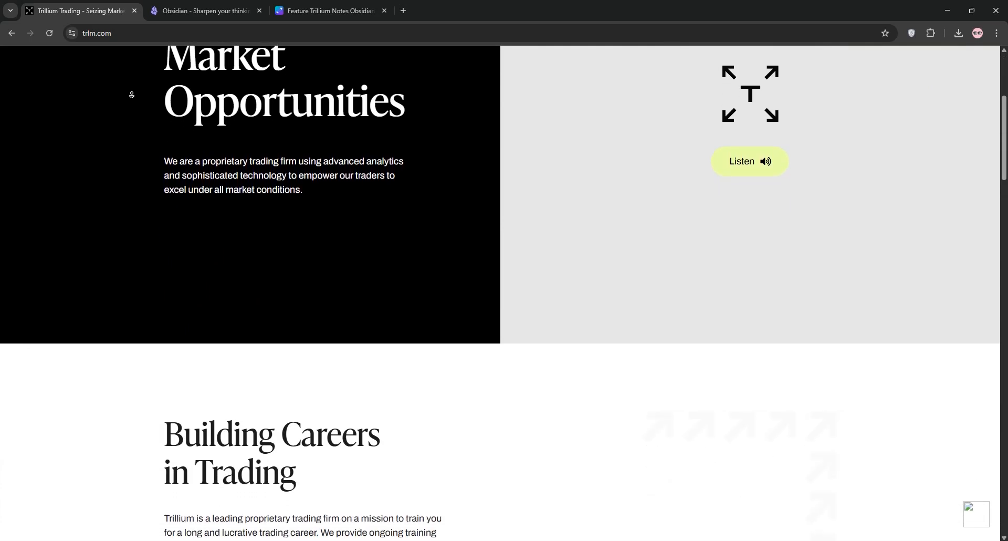
scroll("down", 3)
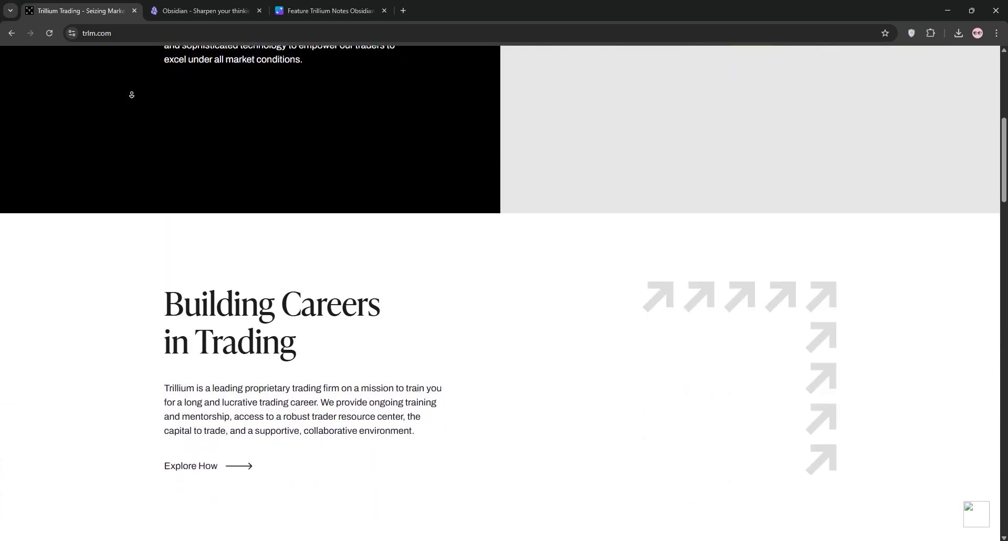
scroll("down", 3)
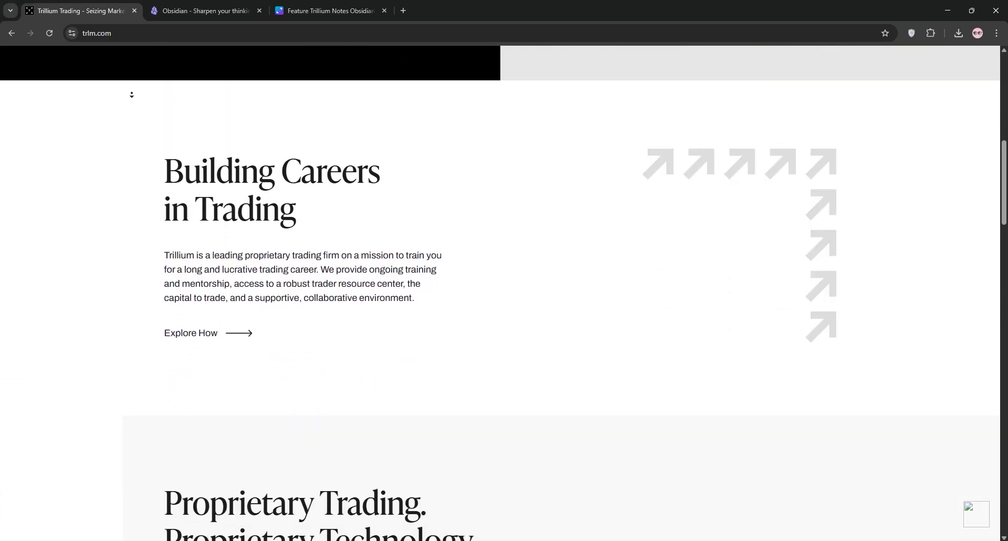
scroll("down", 3)
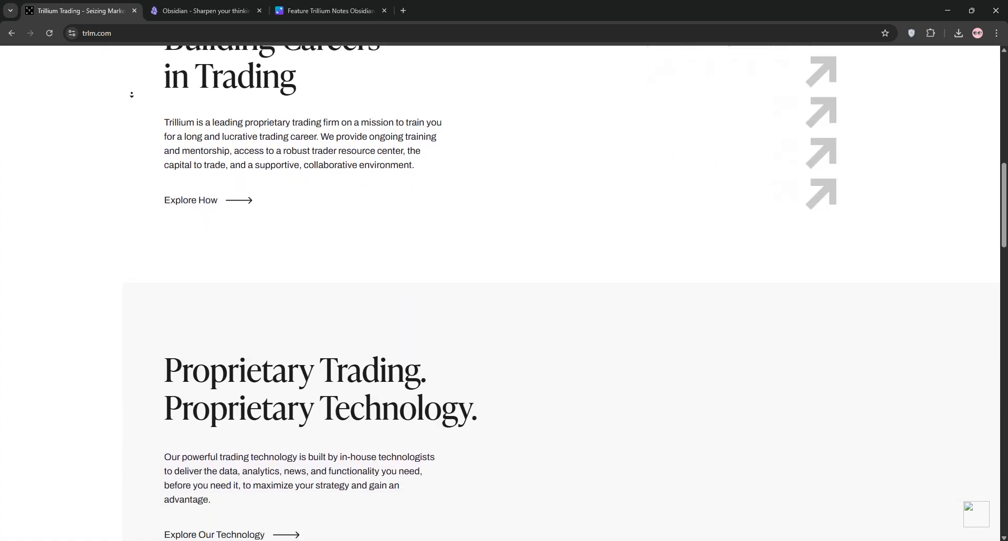
scroll("down", 3)
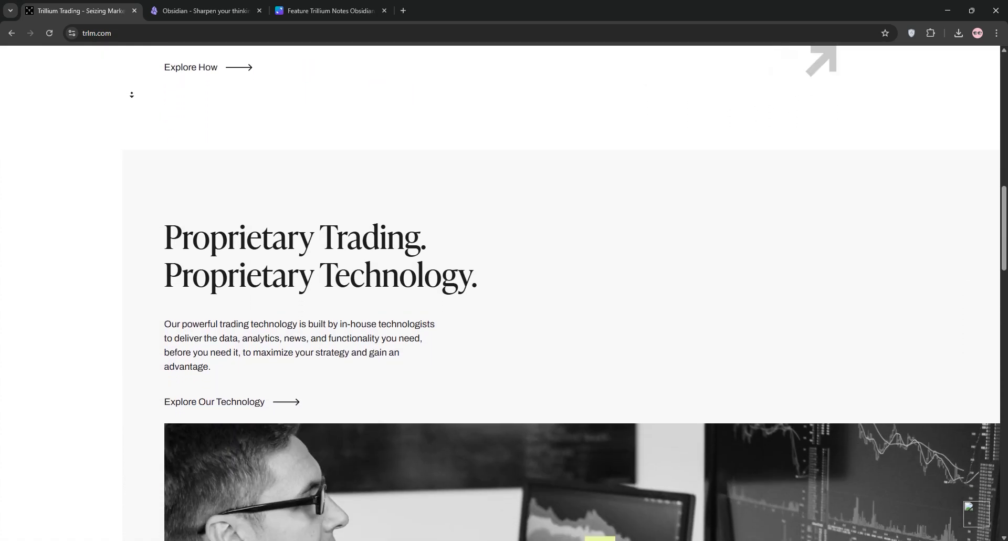
scroll("down", 3)
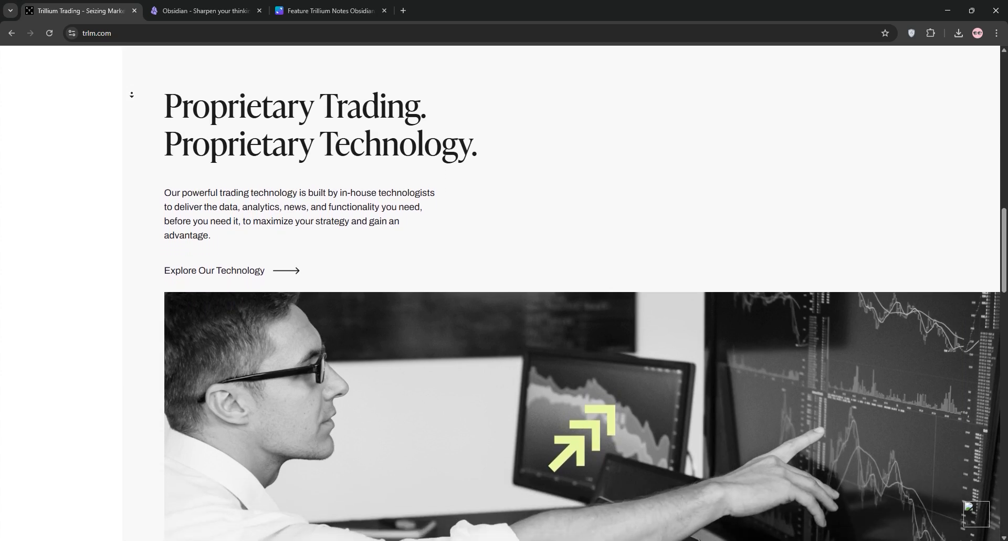
scroll("down", 3)
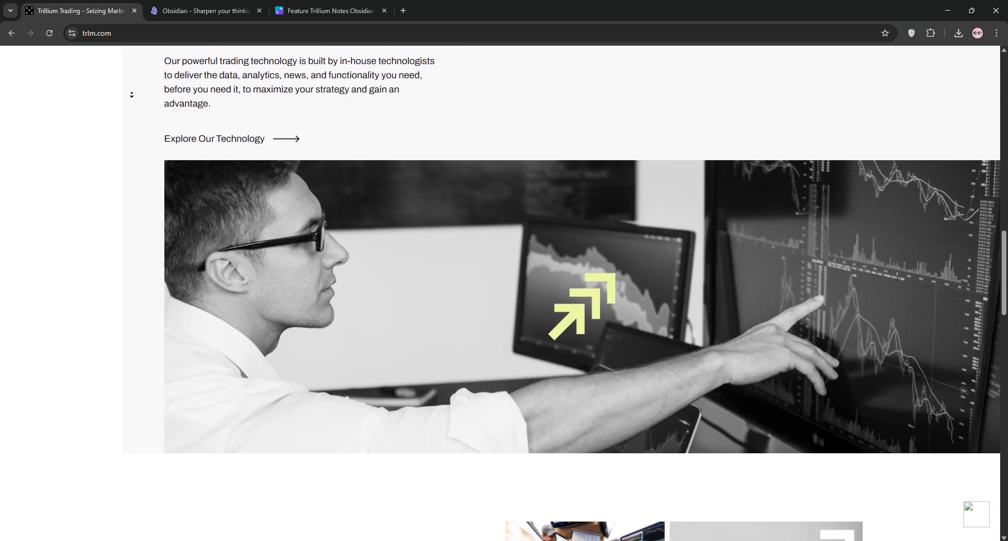
scroll("down", 3)
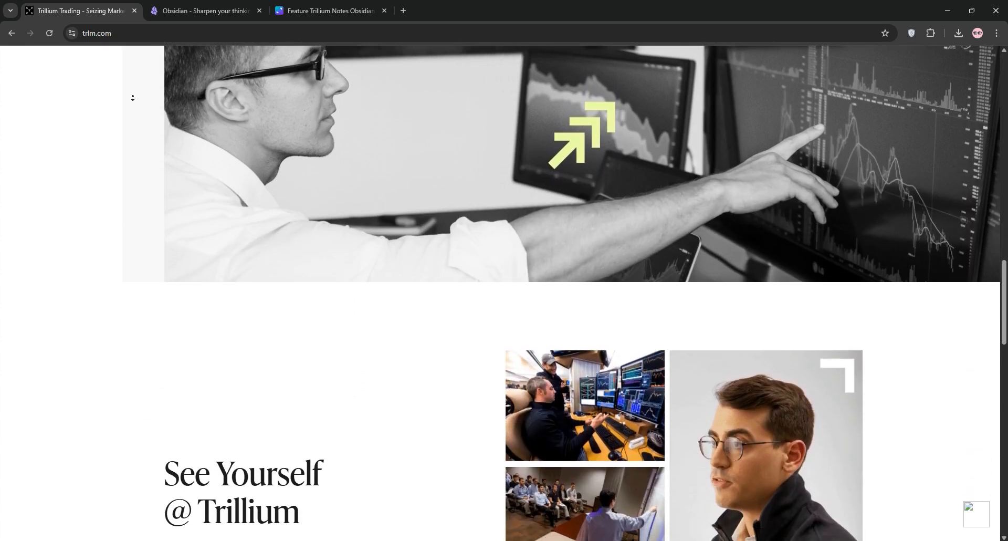
scroll("down", 3)
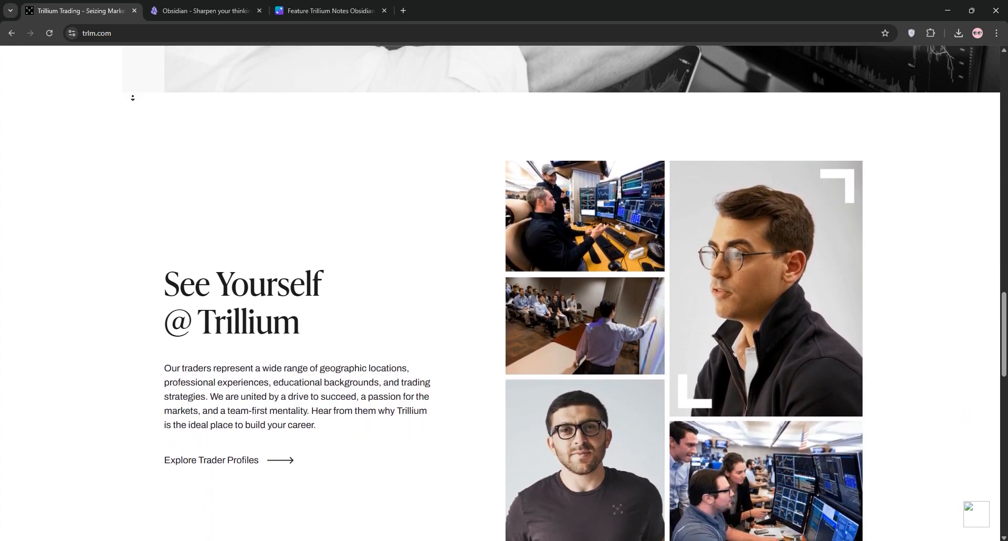
scroll("down", 3)
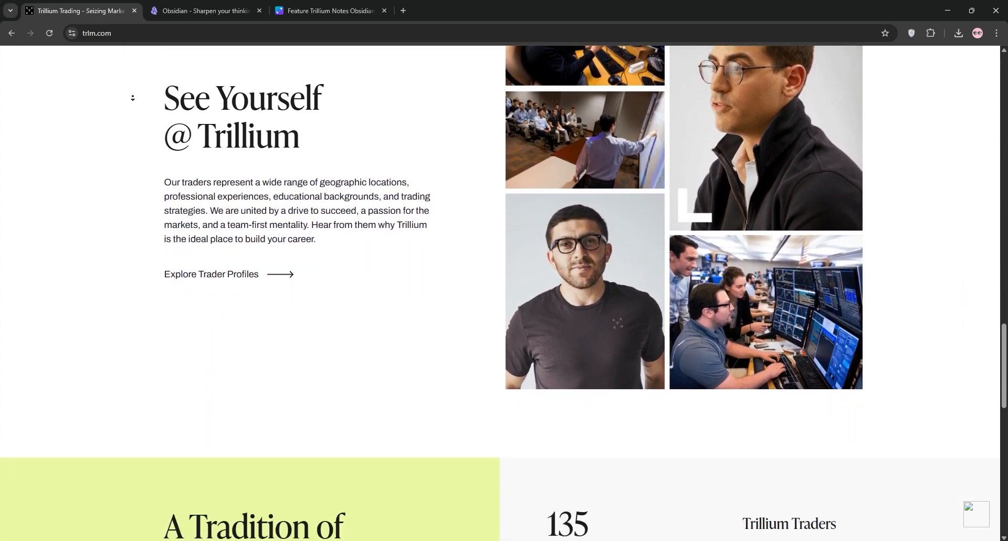
scroll("down", 3)
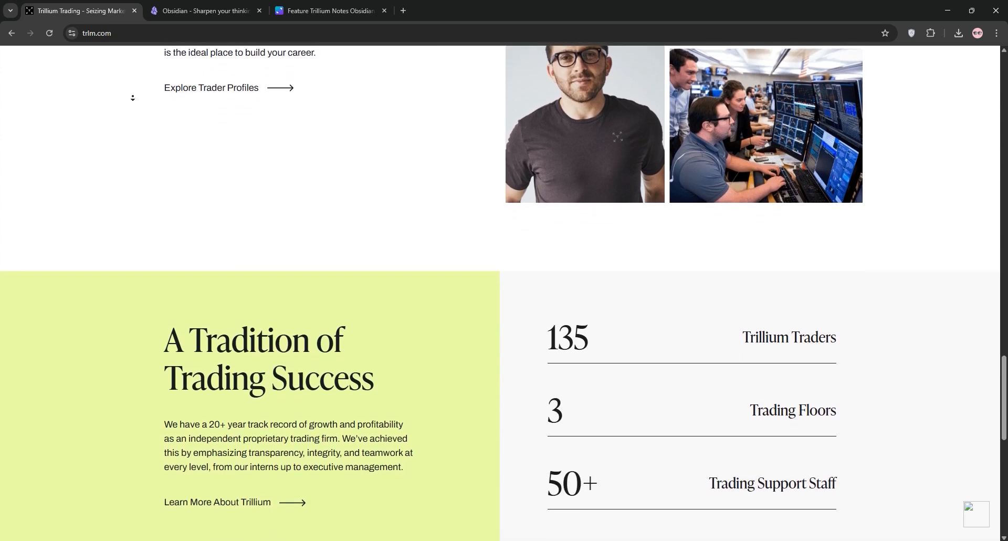
scroll("down", 3)
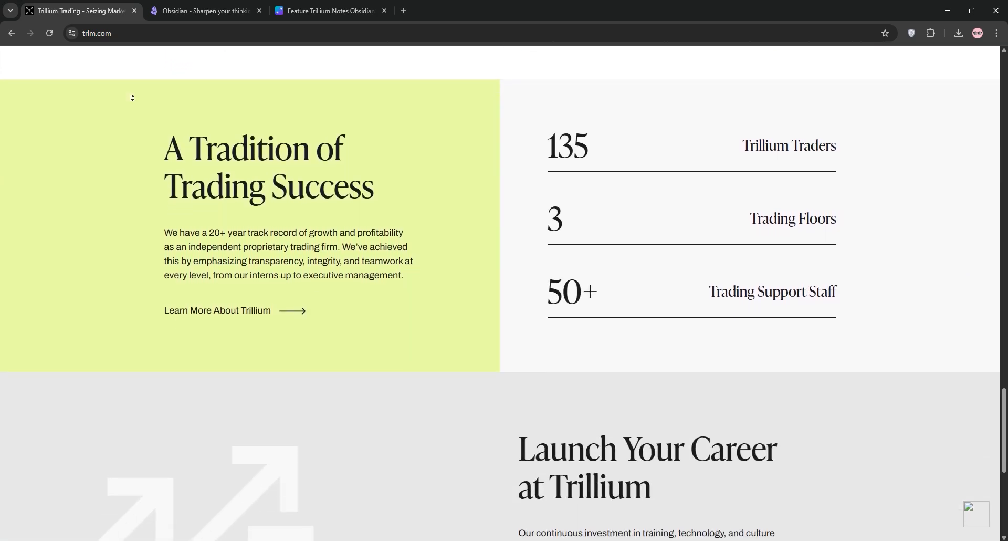
scroll("down", 3)
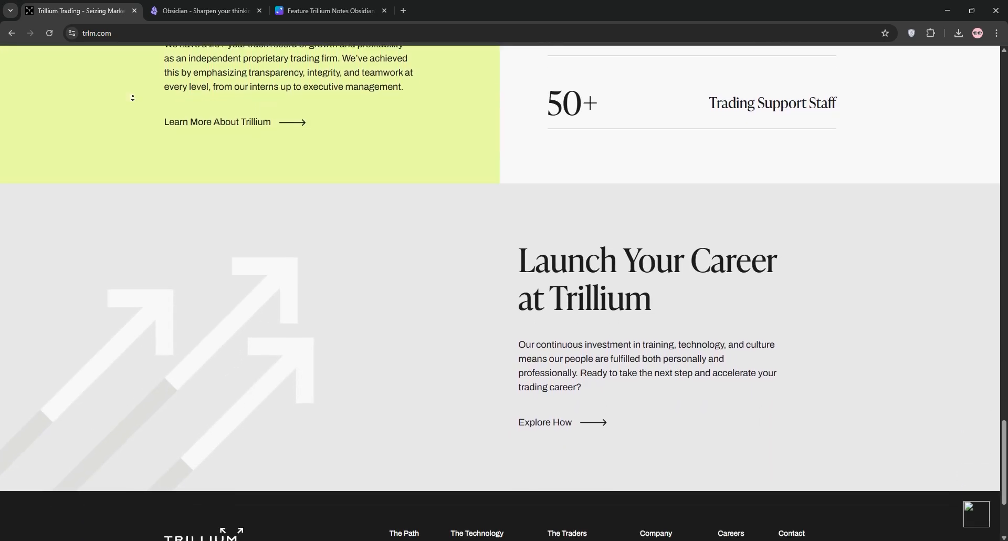
scroll("down", 3)
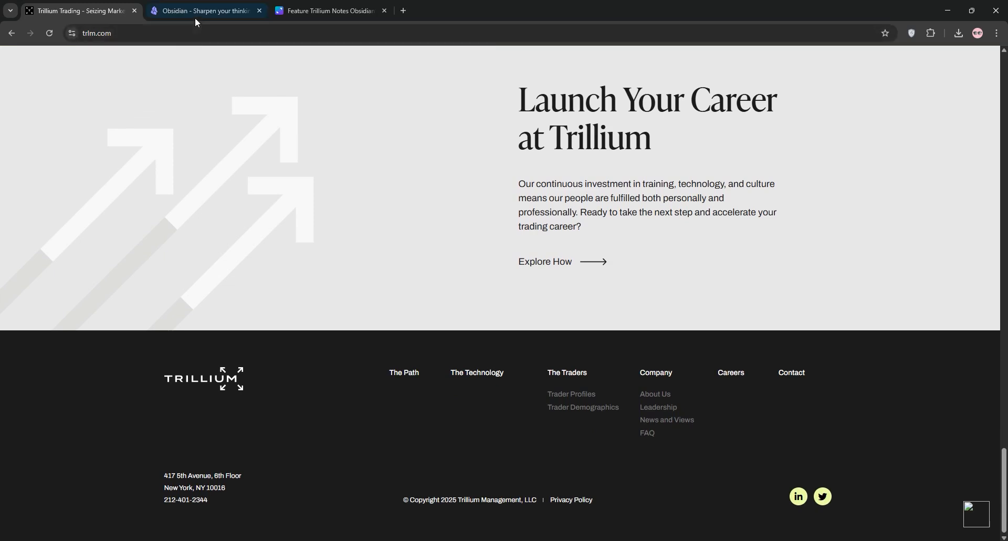
Switch to the Obsidian tab and scroll obsidian.md down to its footer.
left_click(205, 11)
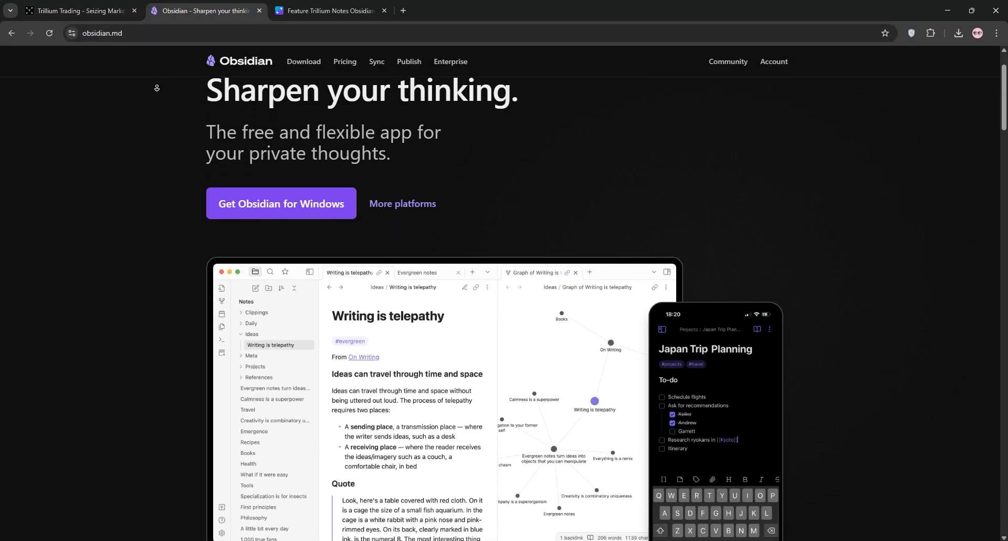
scroll("down", 3)
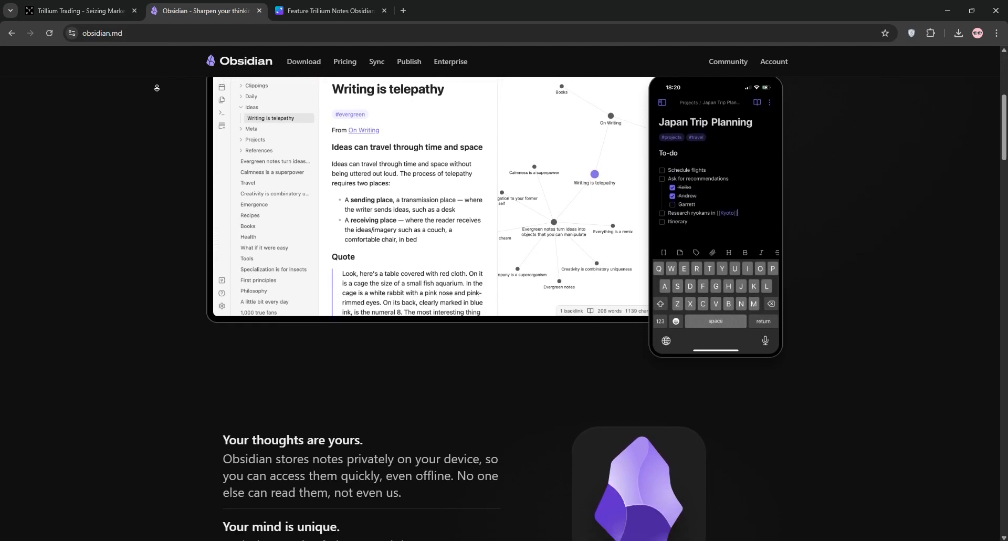
scroll("down", 3)
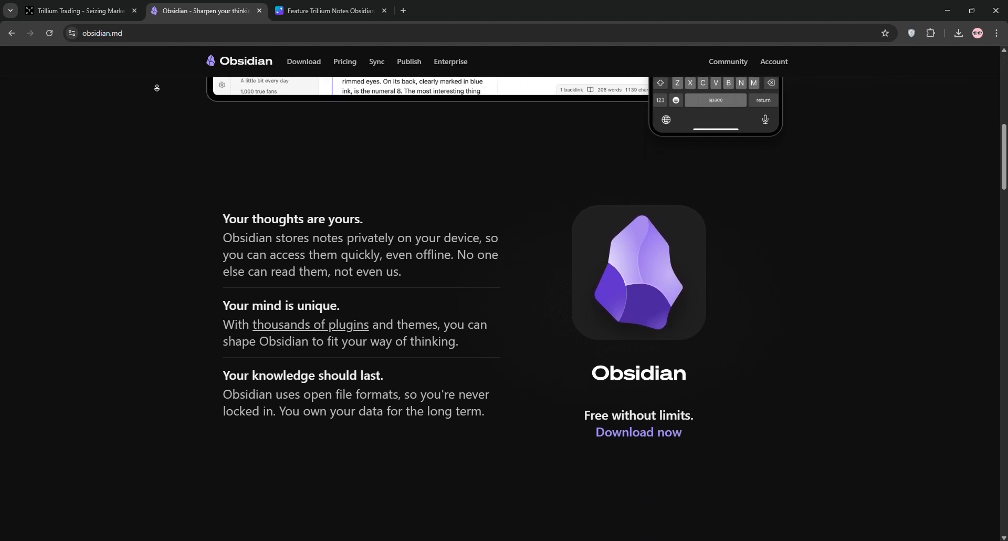
scroll("down", 3)
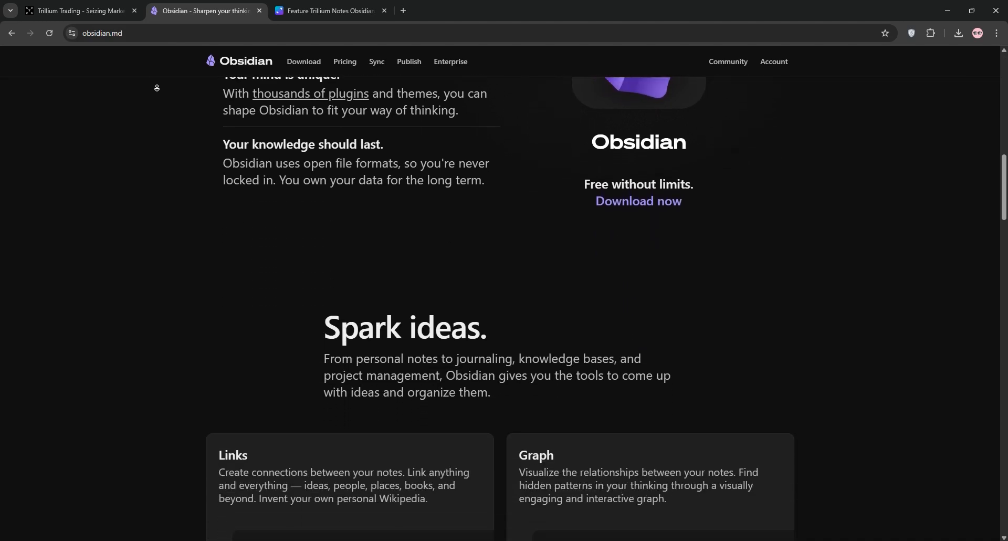
scroll("down", 3)
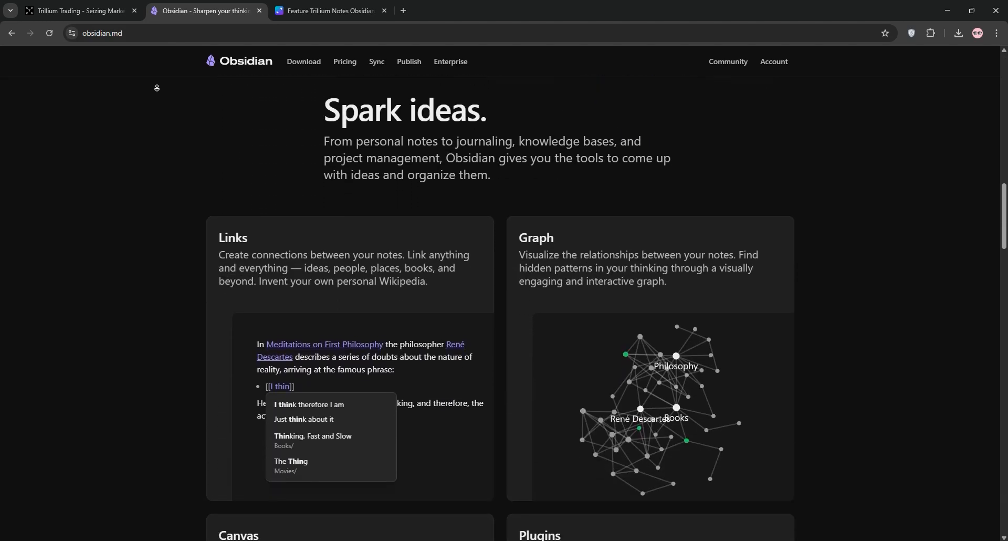
scroll("down", 3)
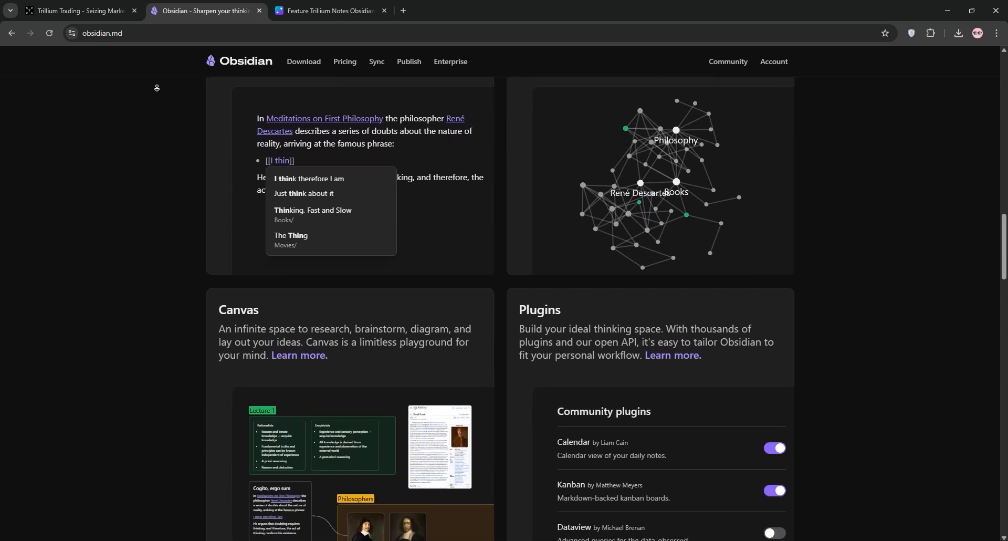
scroll("down", 3)
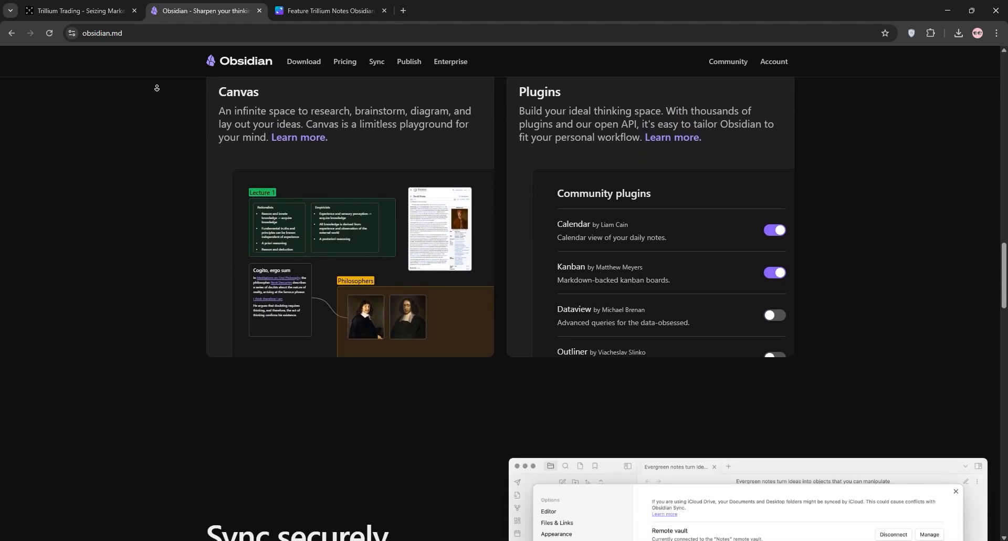
scroll("down", 3)
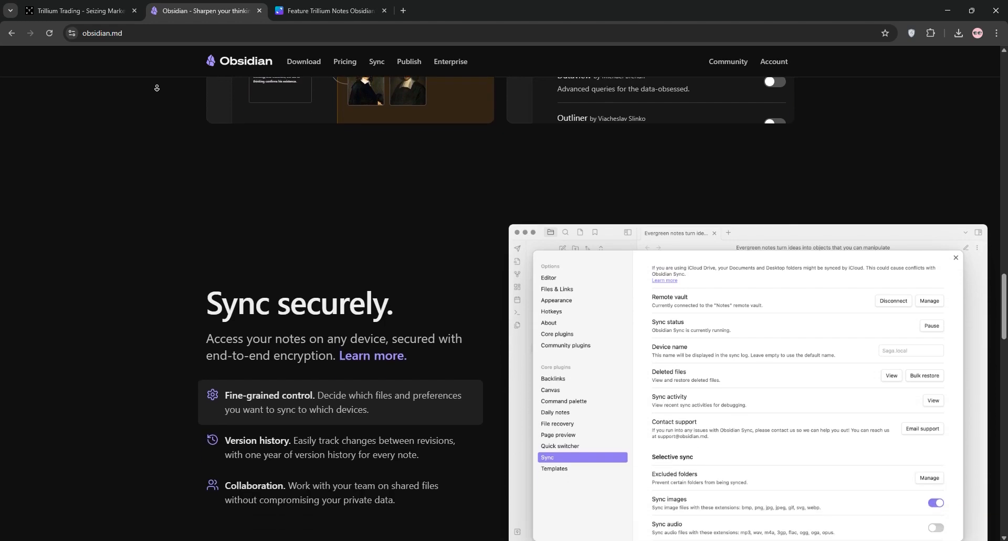
scroll("down", 3)
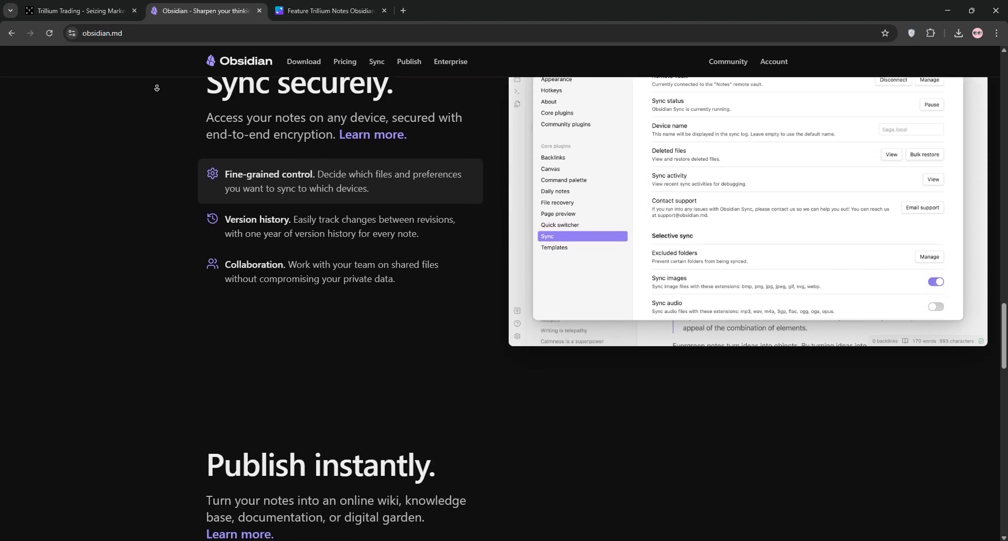
scroll("down", 3)
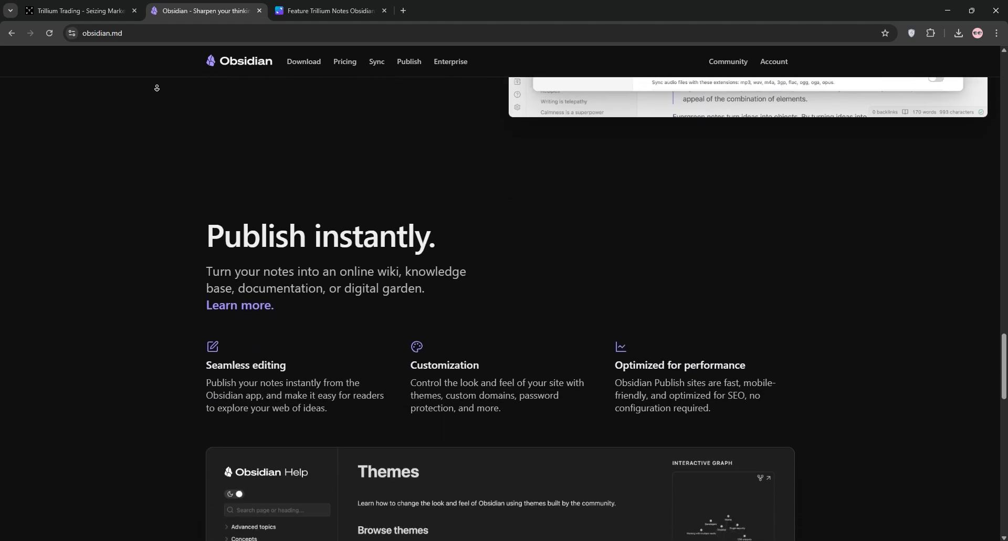
scroll("down", 3)
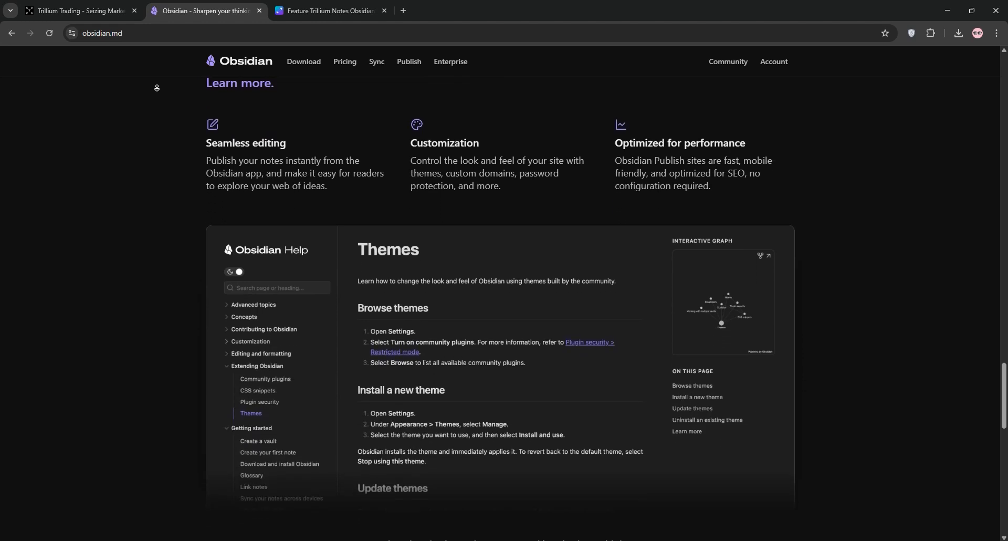
scroll("down", 3)
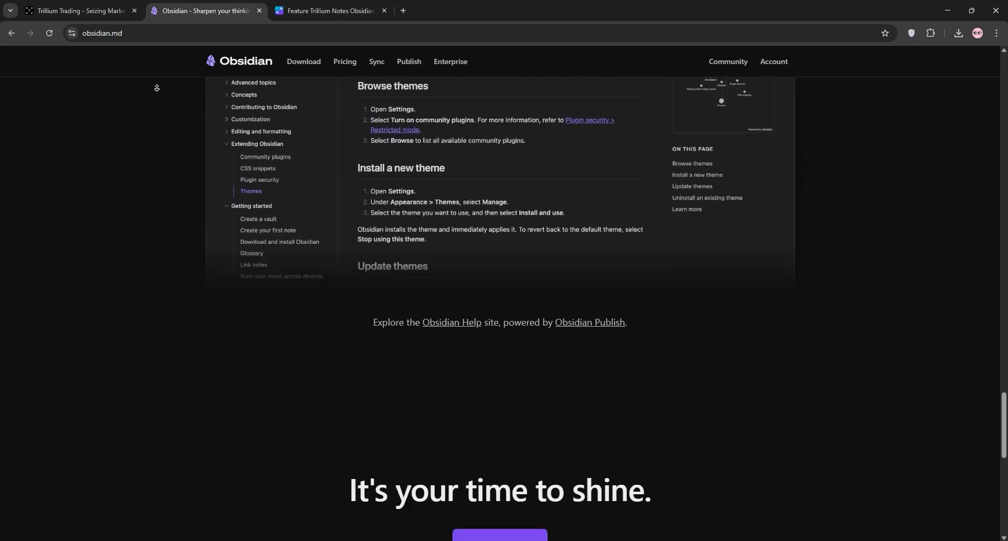
scroll("down", 3)
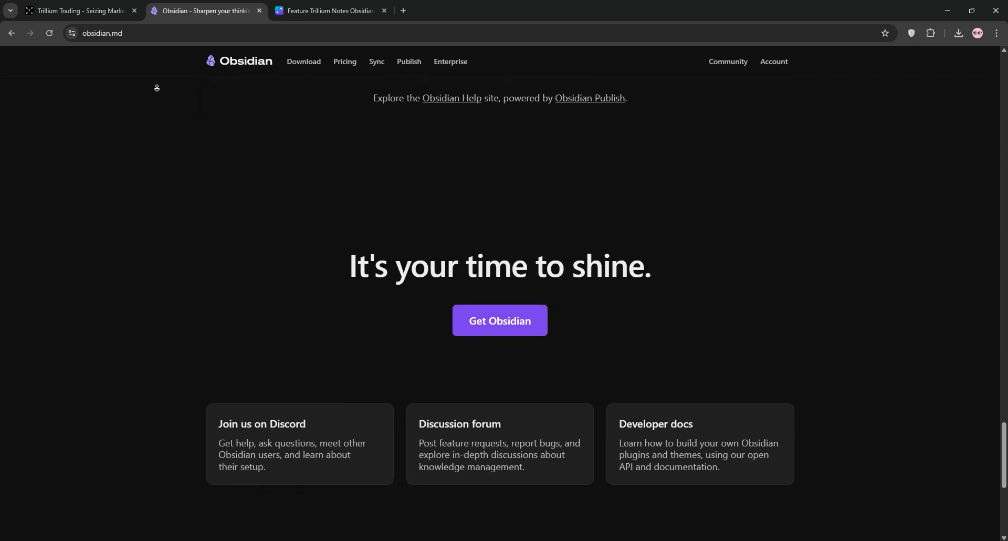
scroll("down", 3)
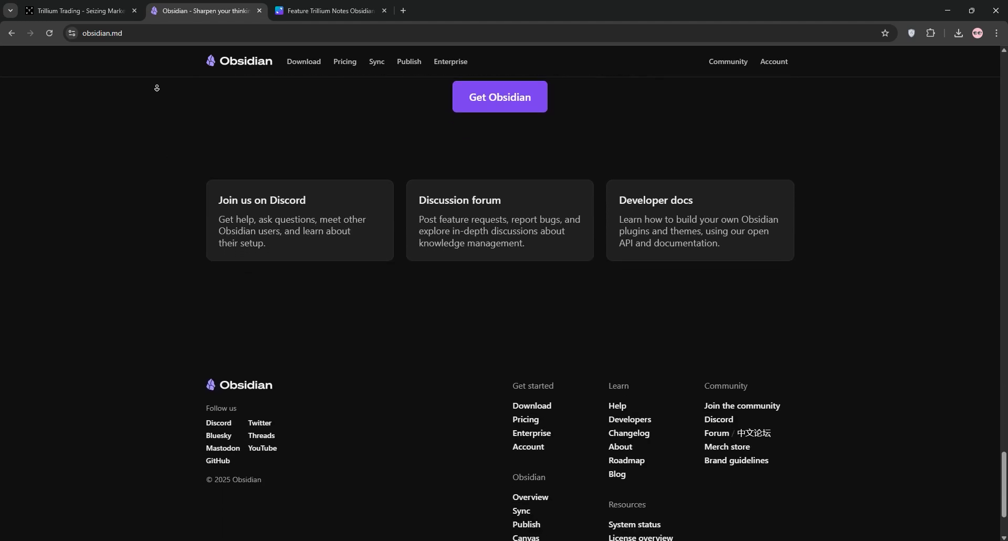
scroll("down", 3)
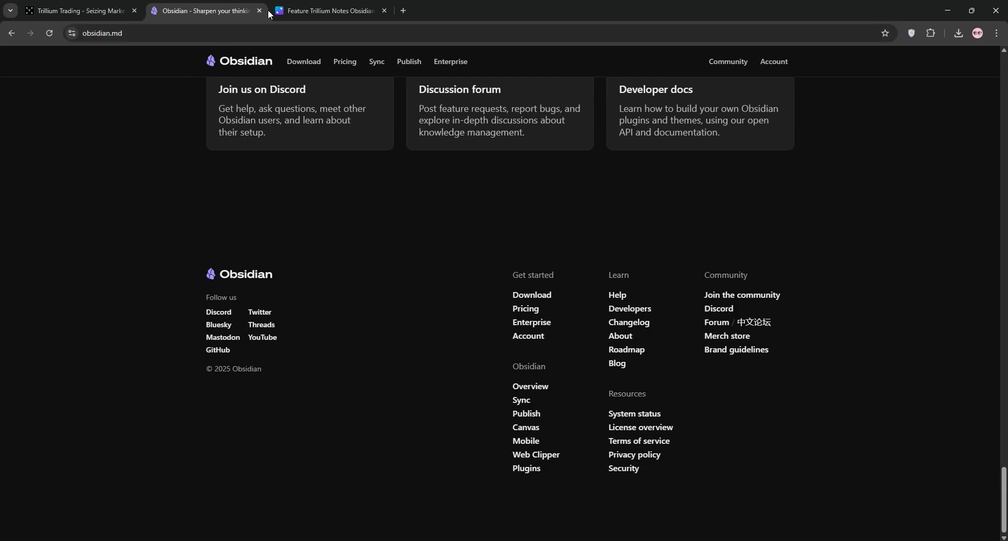
Bring up the Canva table comparing Trillium Notes and Obsidian.
left_click(324, 10)
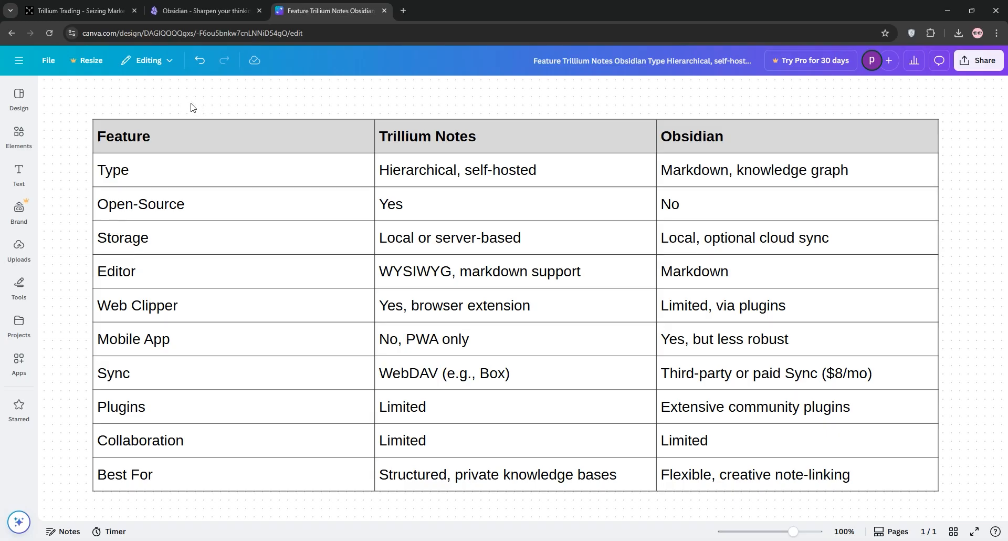